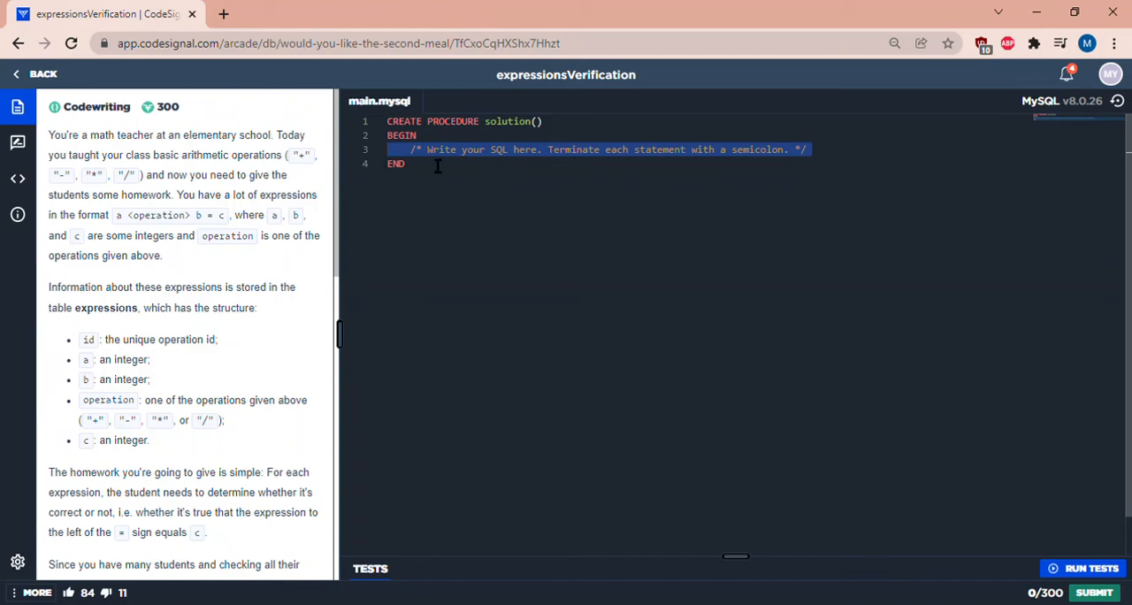
mouse_move(194, 183)
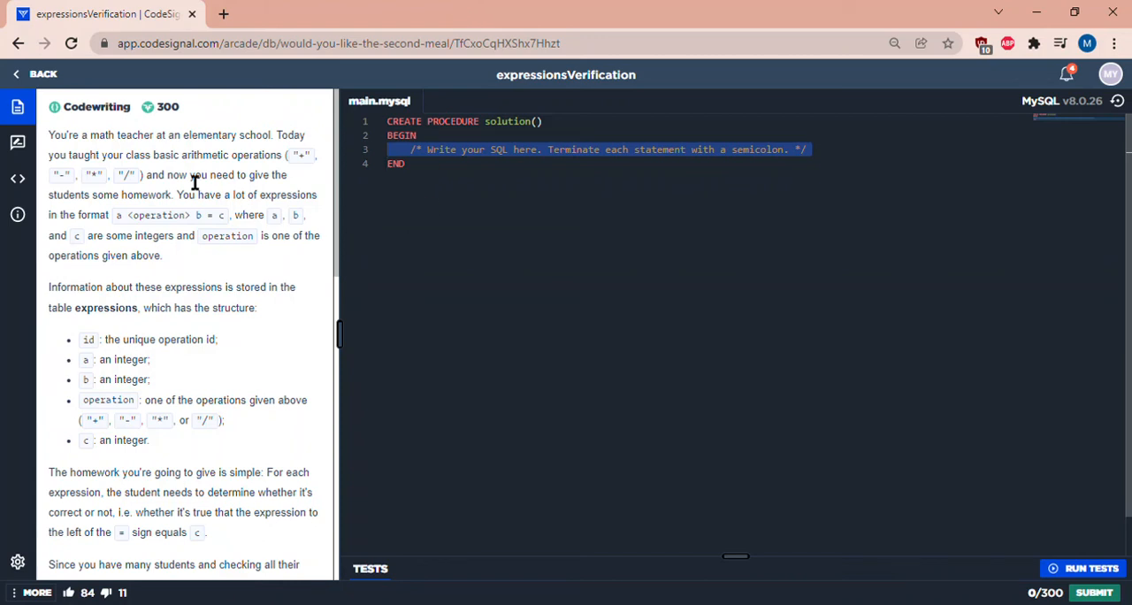
mouse_move(161, 210)
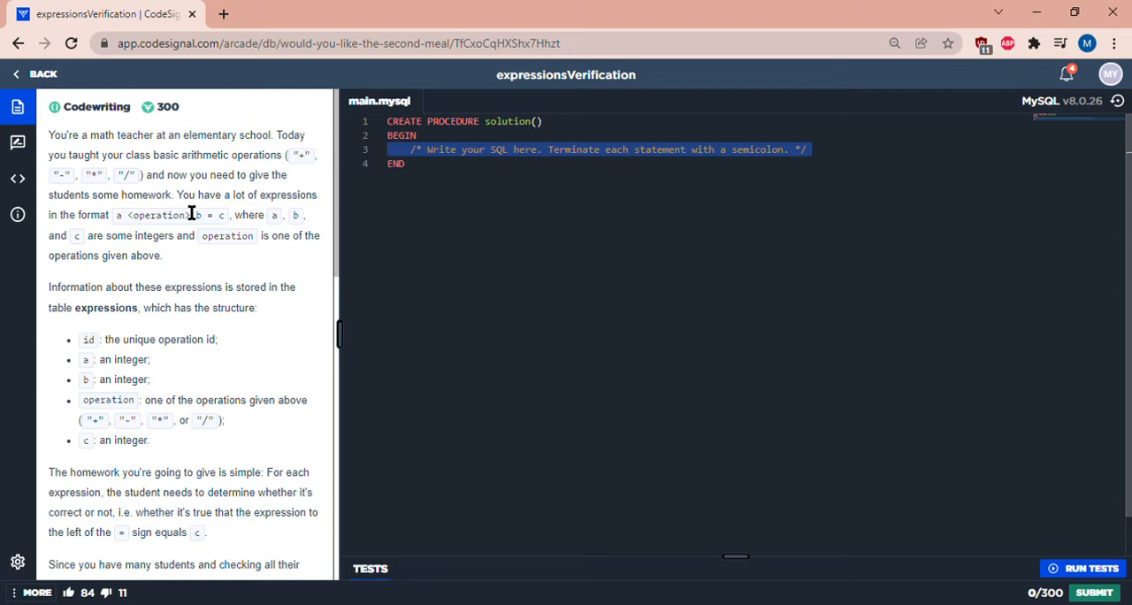
mouse_move(202, 258)
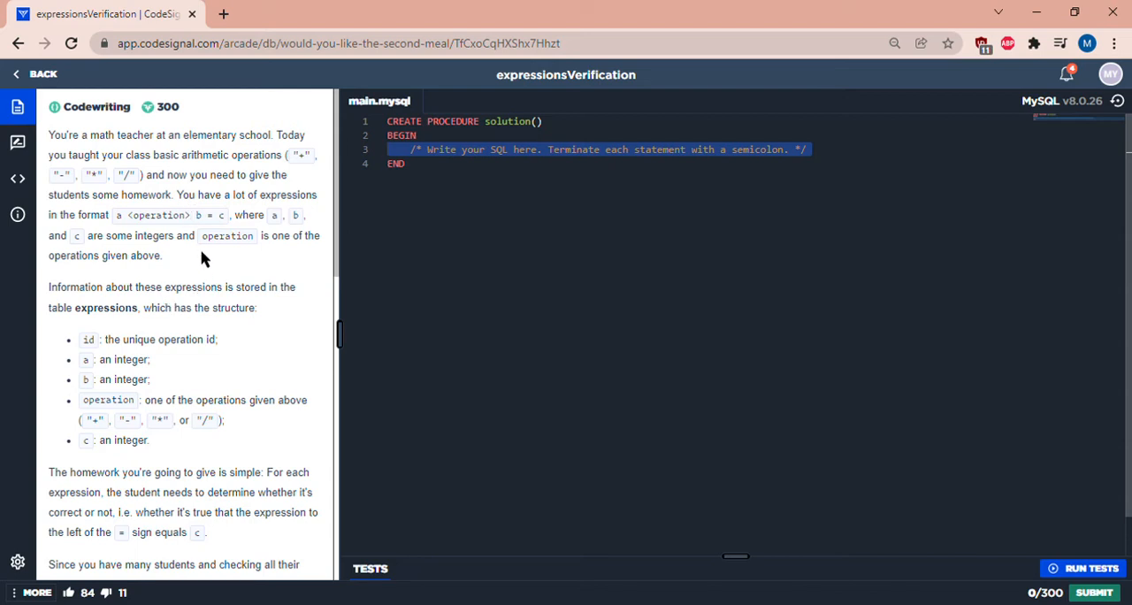
mouse_move(195, 257)
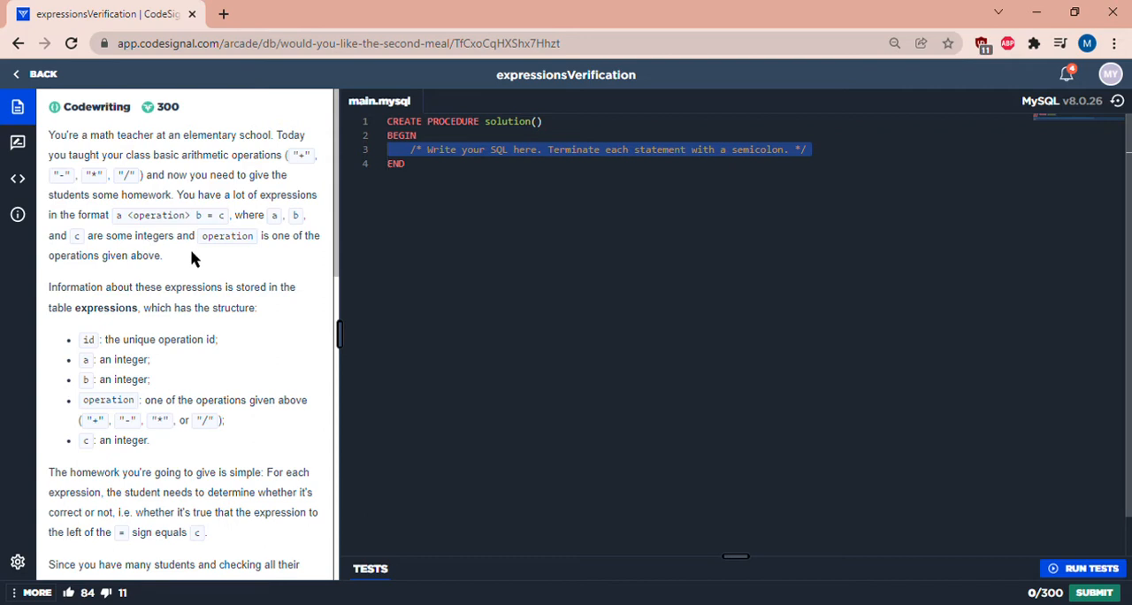
- Delete the placeholder comment in the procedure body, leaving a blank line
scroll("down", 3)
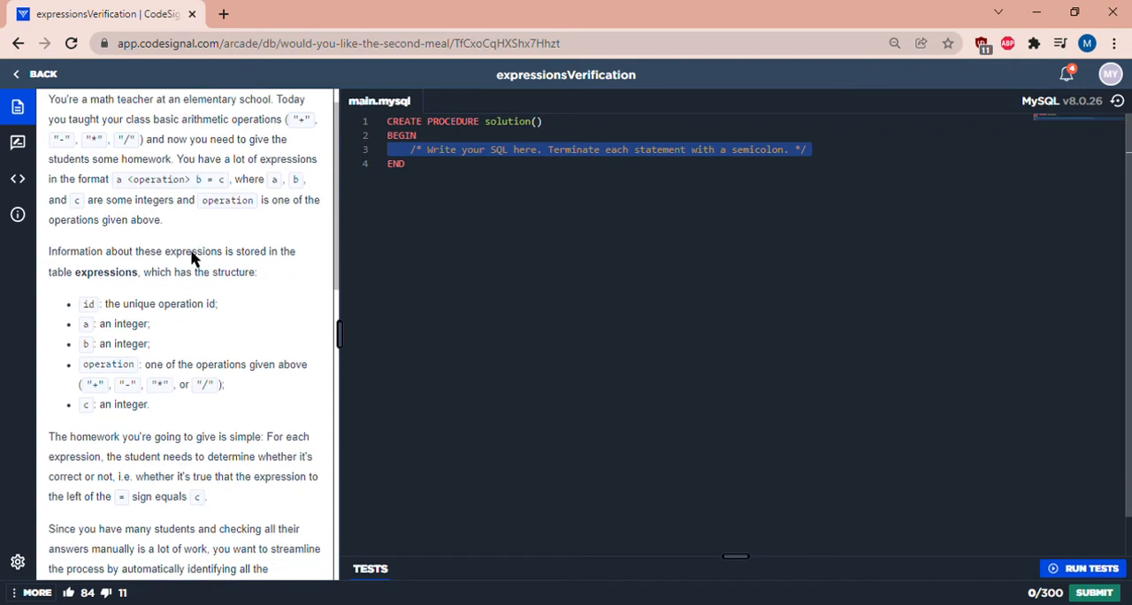
scroll("down", 3)
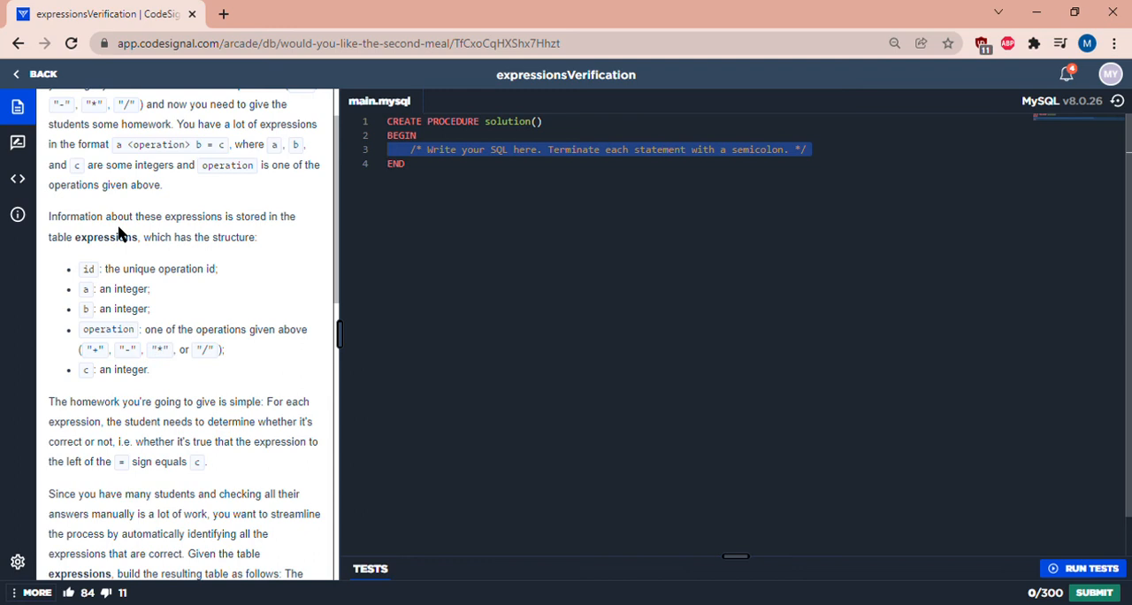
mouse_move(99, 237)
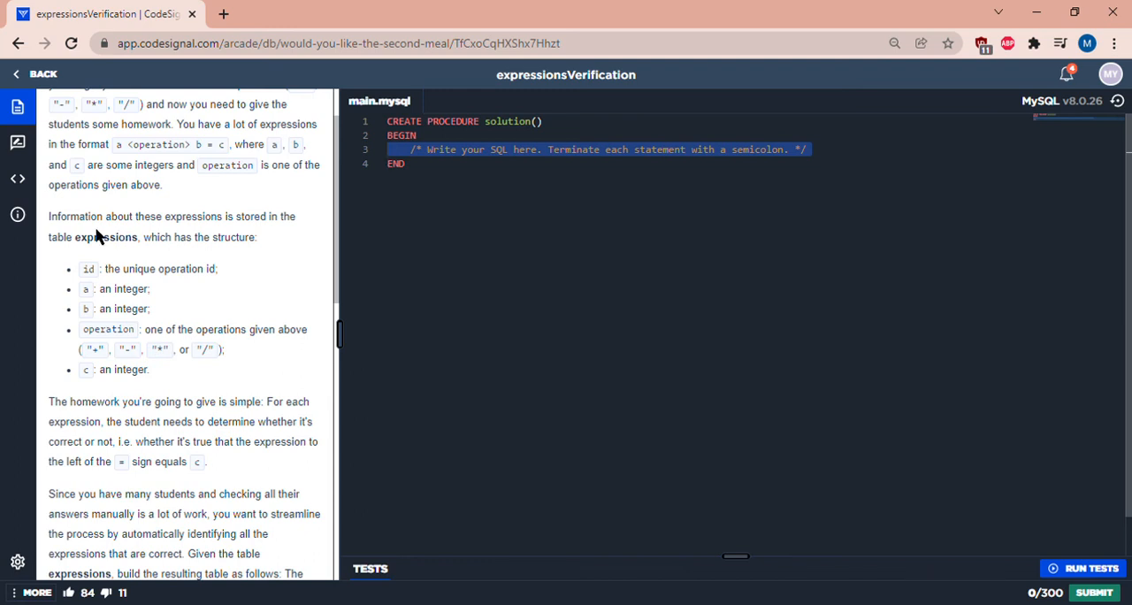
scroll("down", 3)
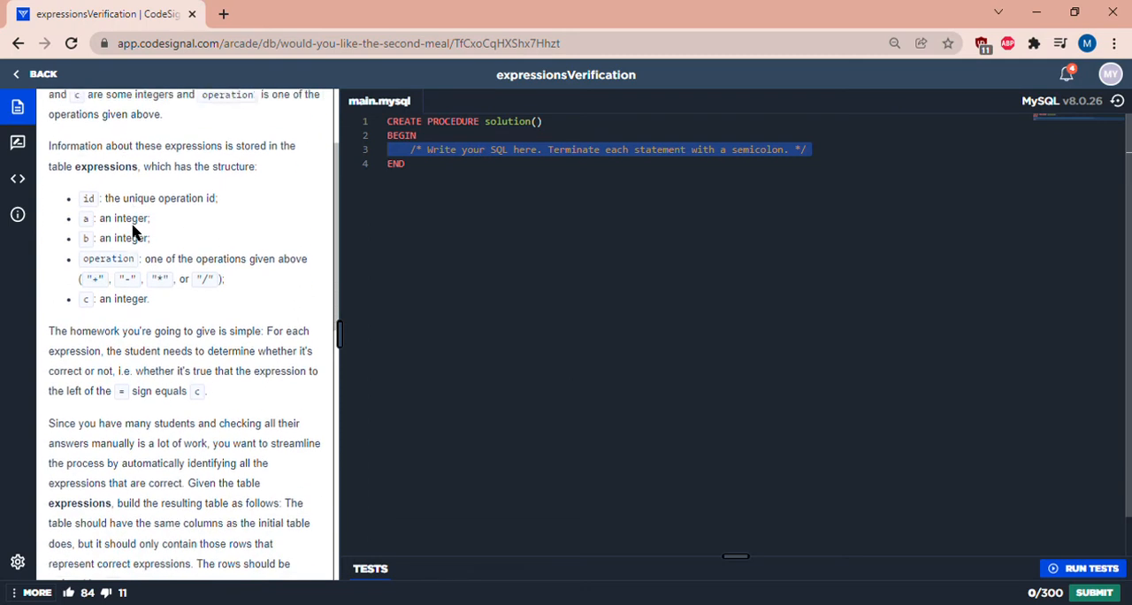
scroll("down", 3)
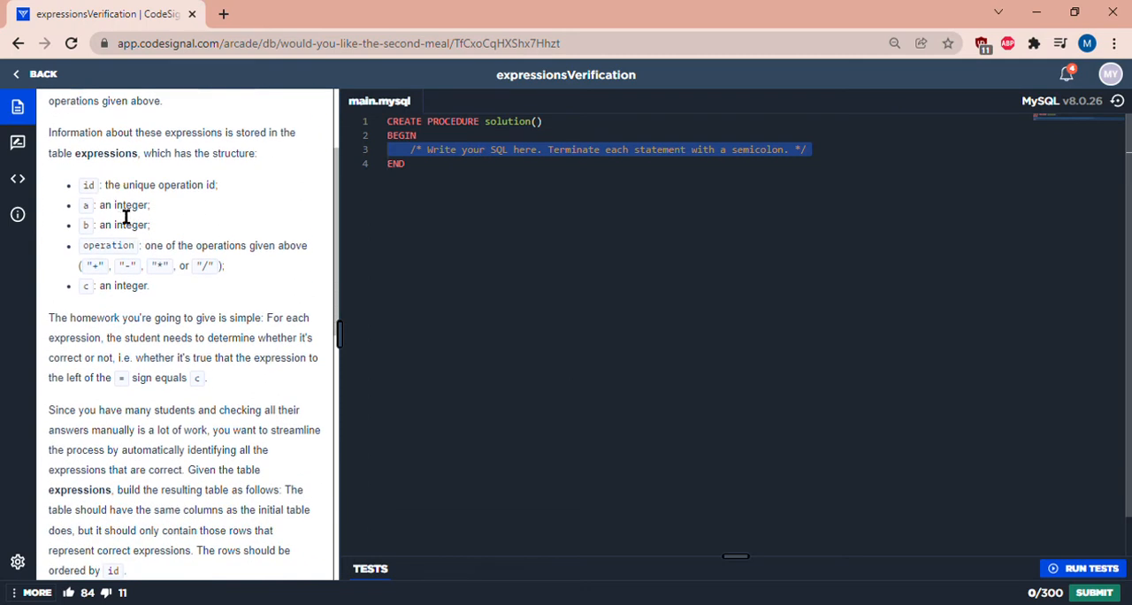
scroll("down", 3)
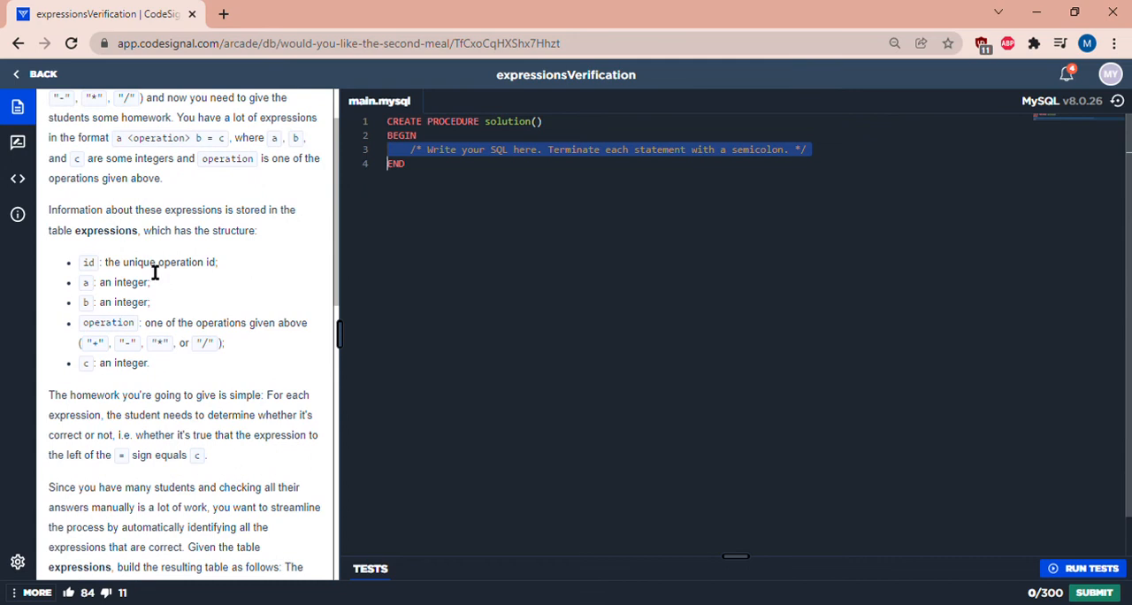
scroll("down", 3)
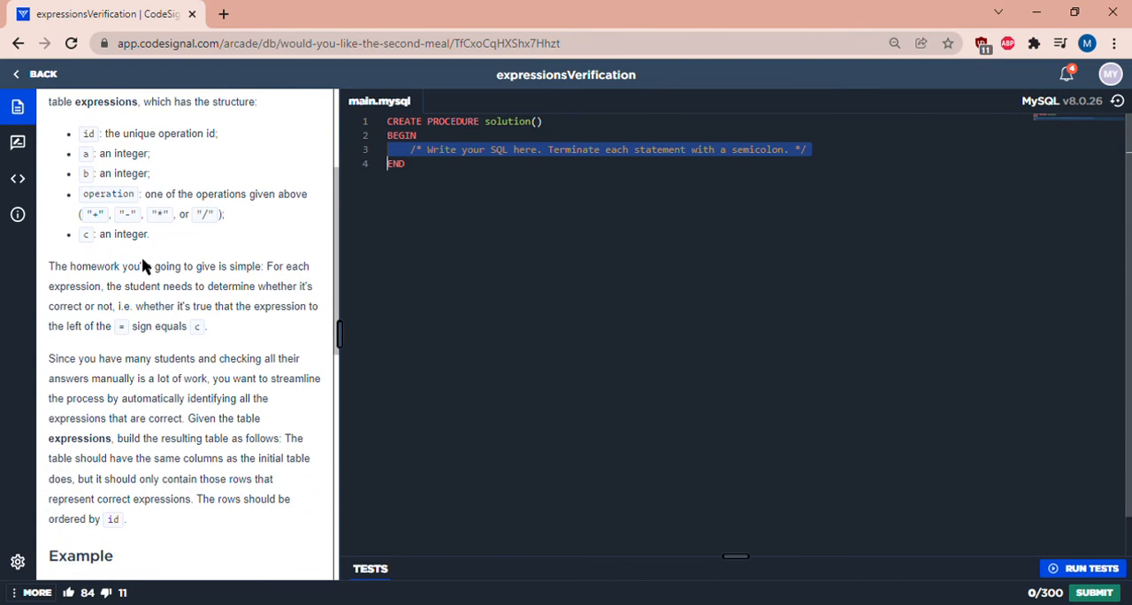
scroll("down", 3)
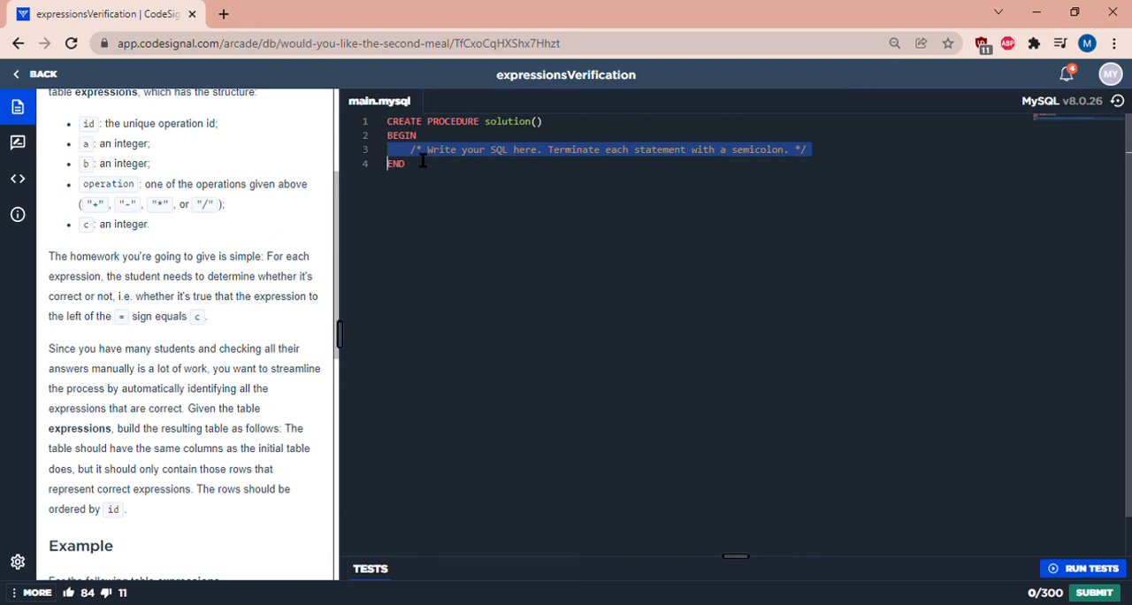
key("Delete")
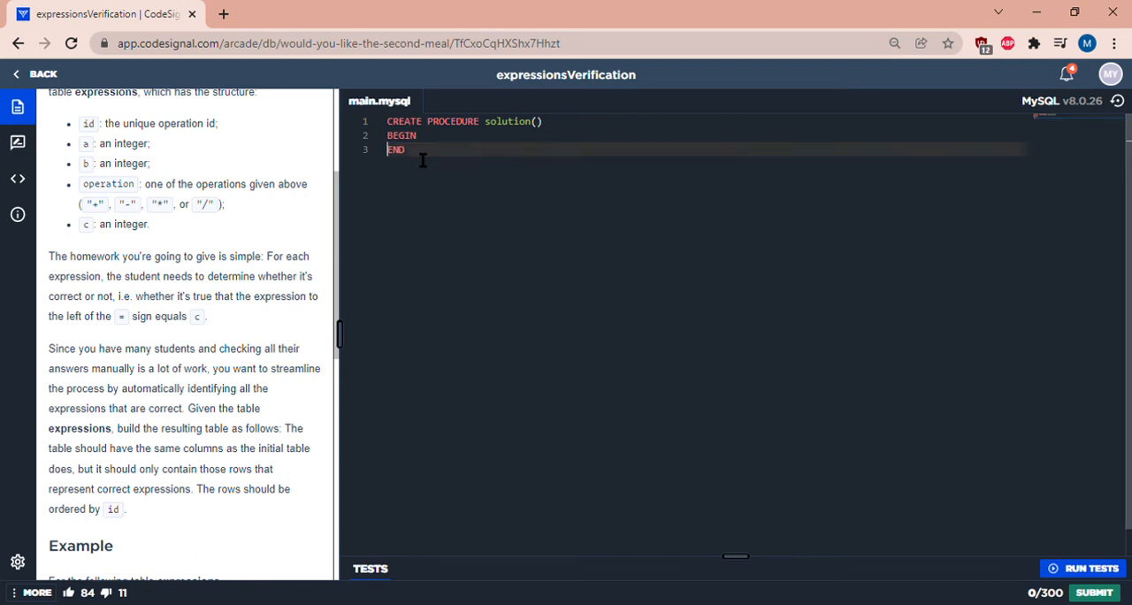
key("Enter")
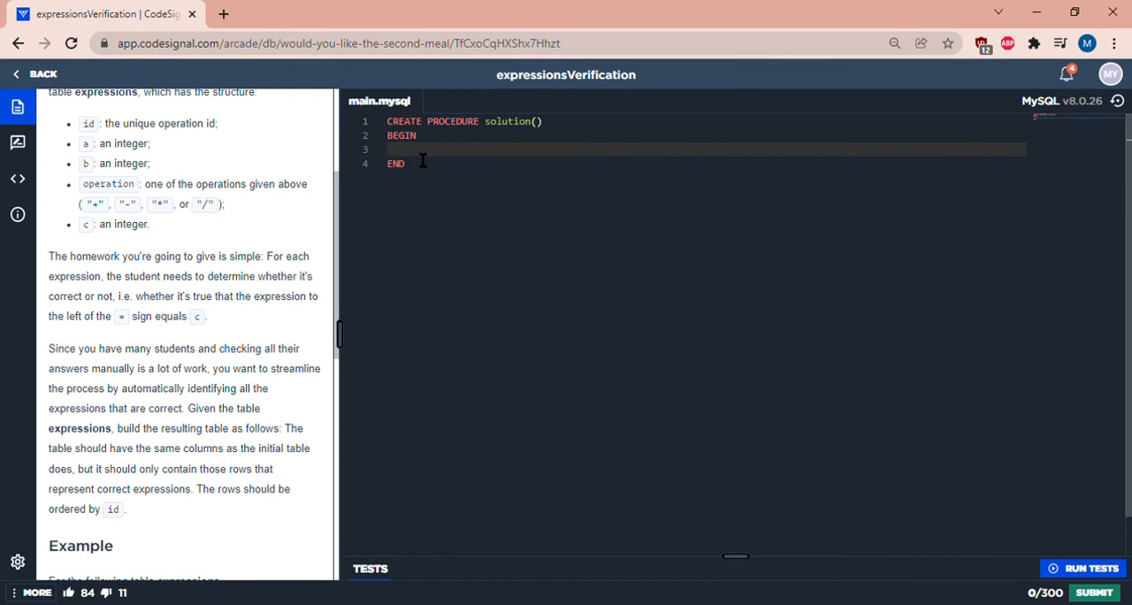
- Write 'select * from expressions' with 'where' begun on a new line
type("select*")
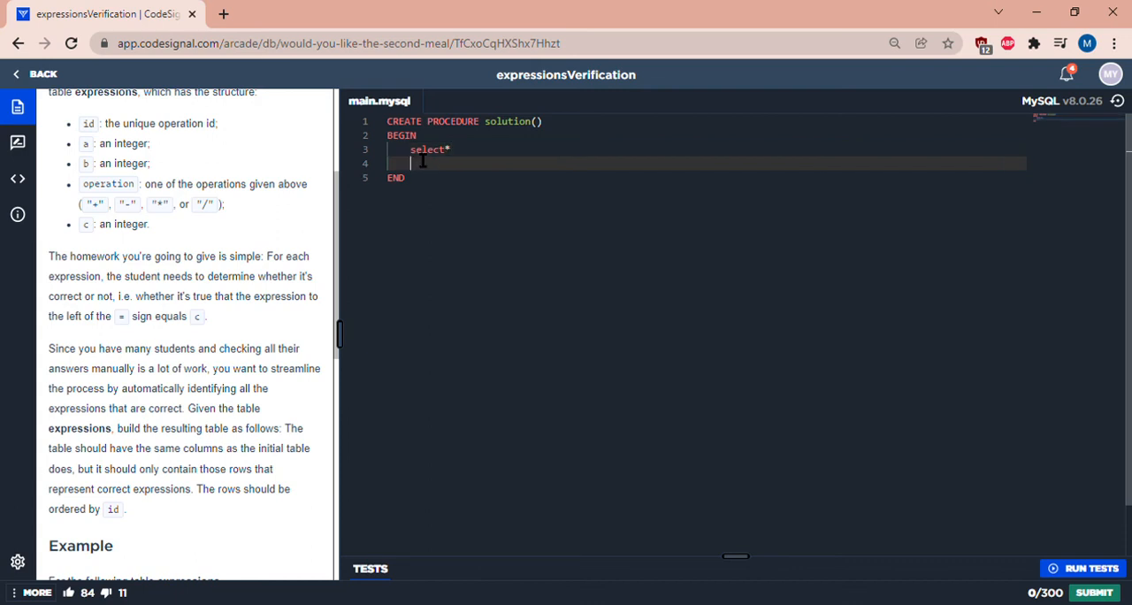
type("from expressions")
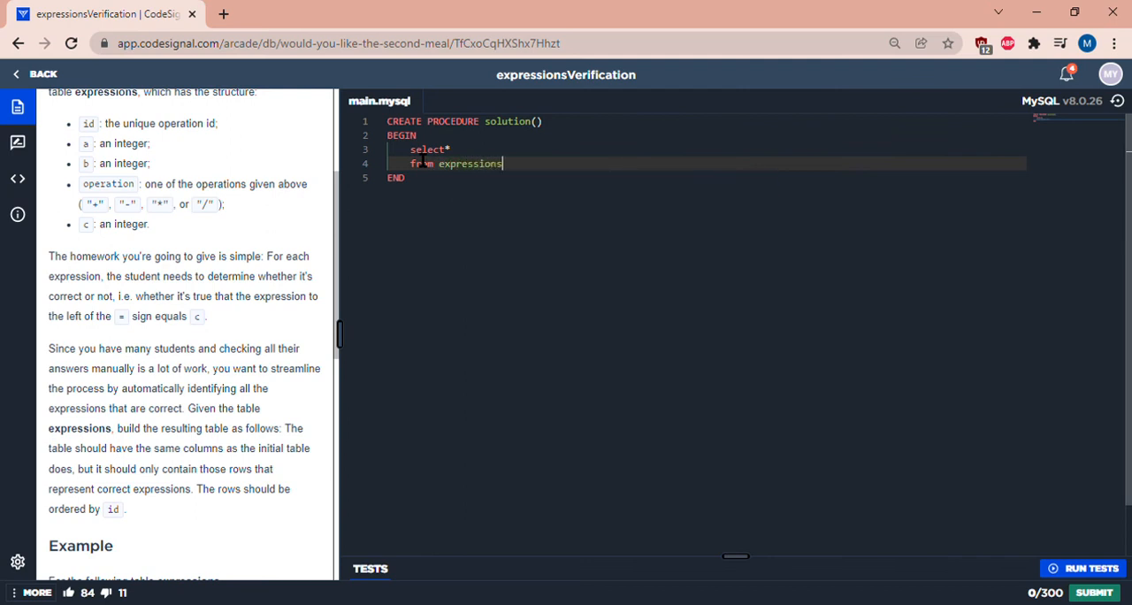
key("Enter")
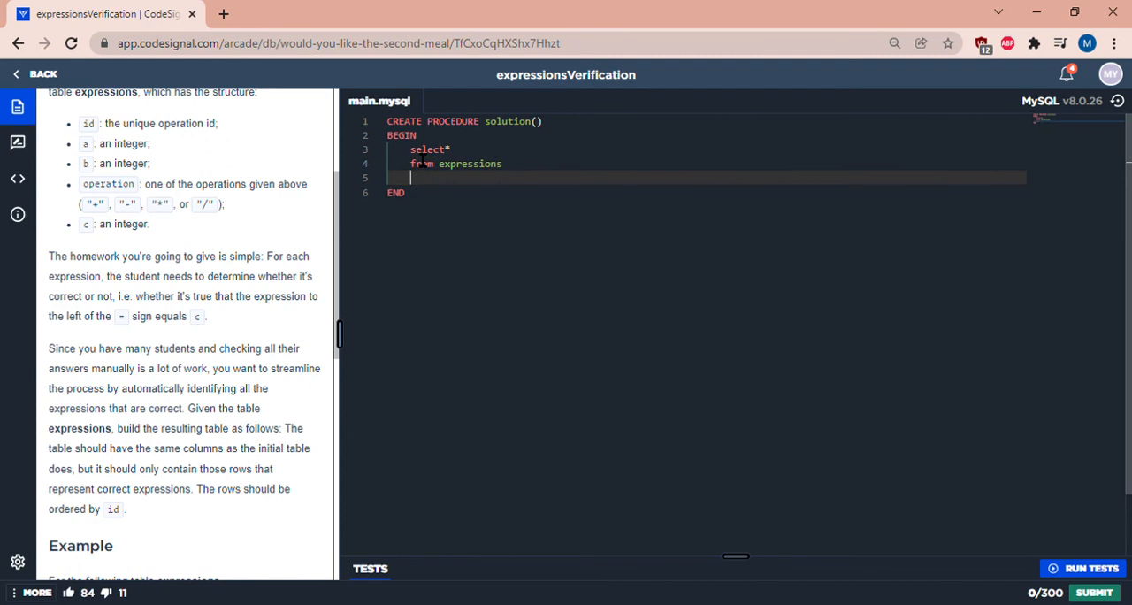
type("where")
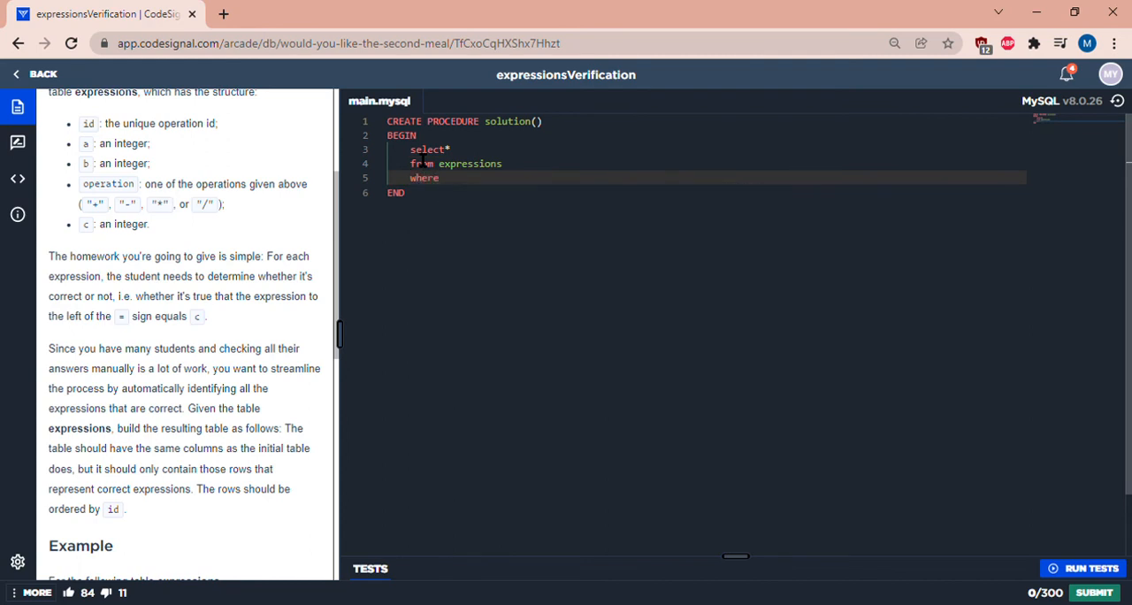
- Begin the condition with elt(locate(operation, "+-*/"), selecting the operator's position
type("elt")
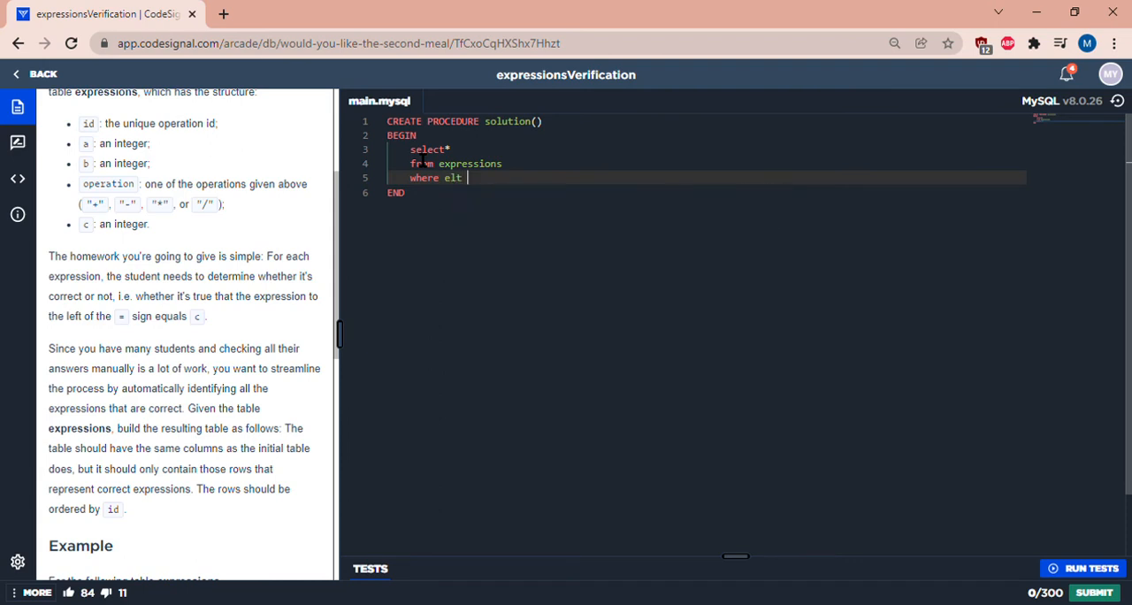
type("()")
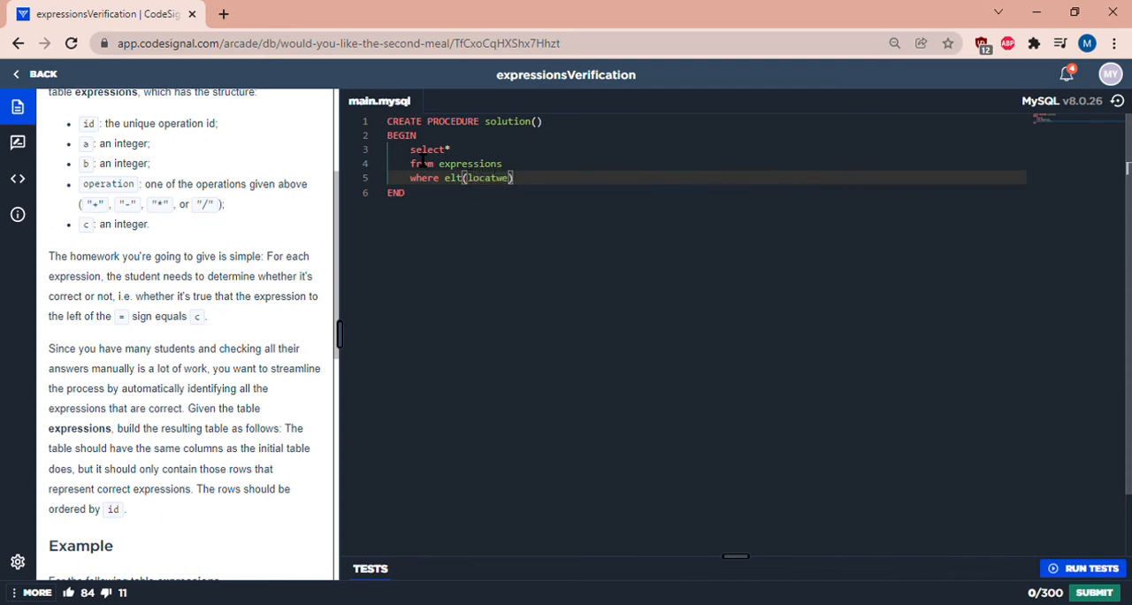
key("Backspace")
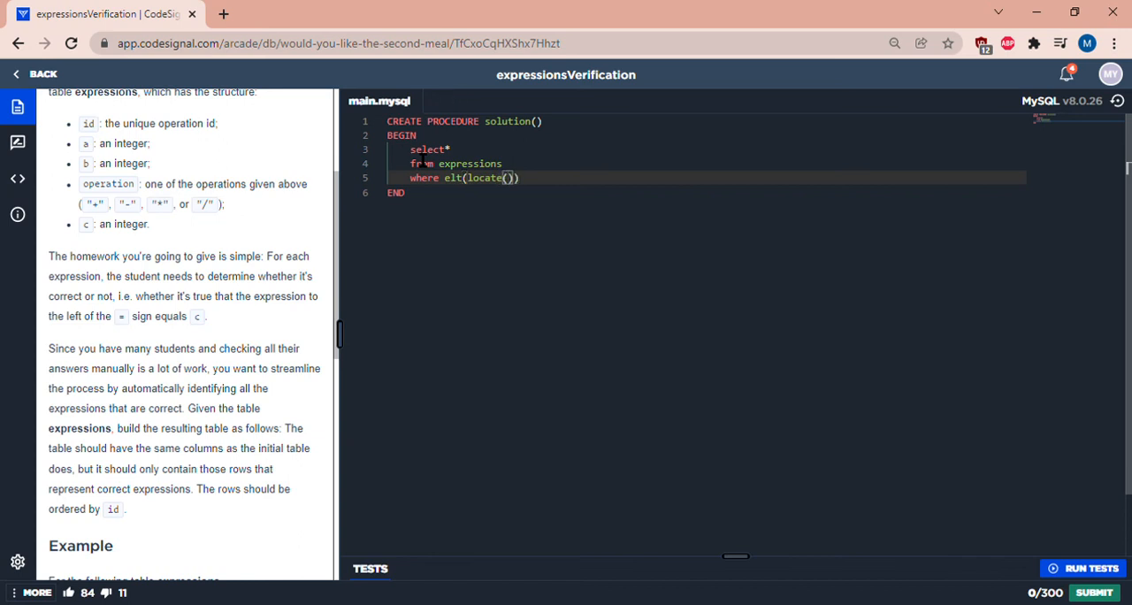
type("opera")
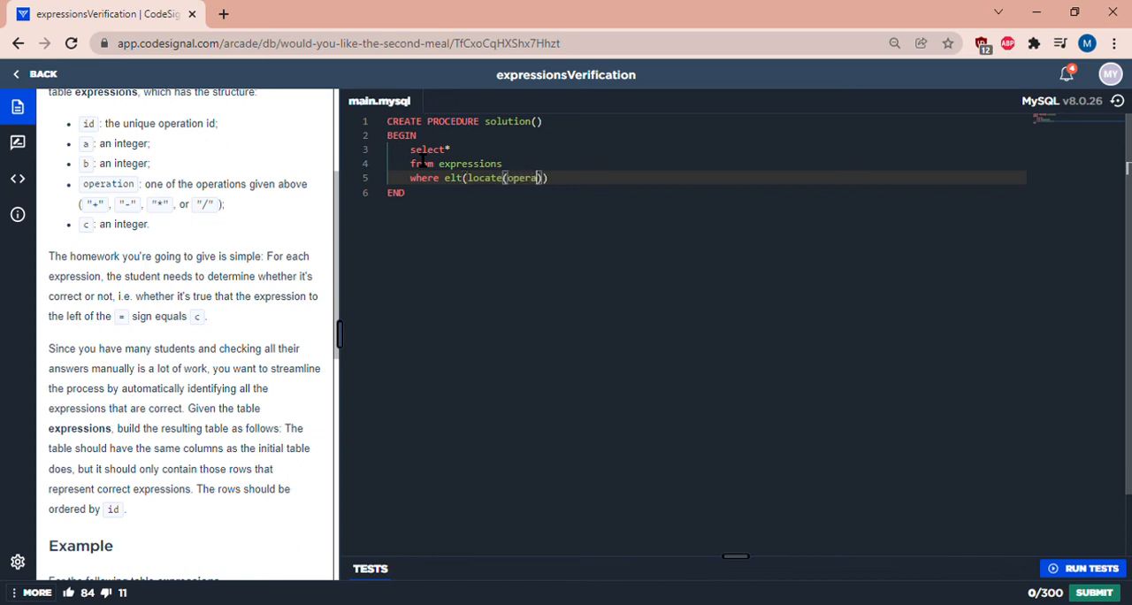
type("tion")
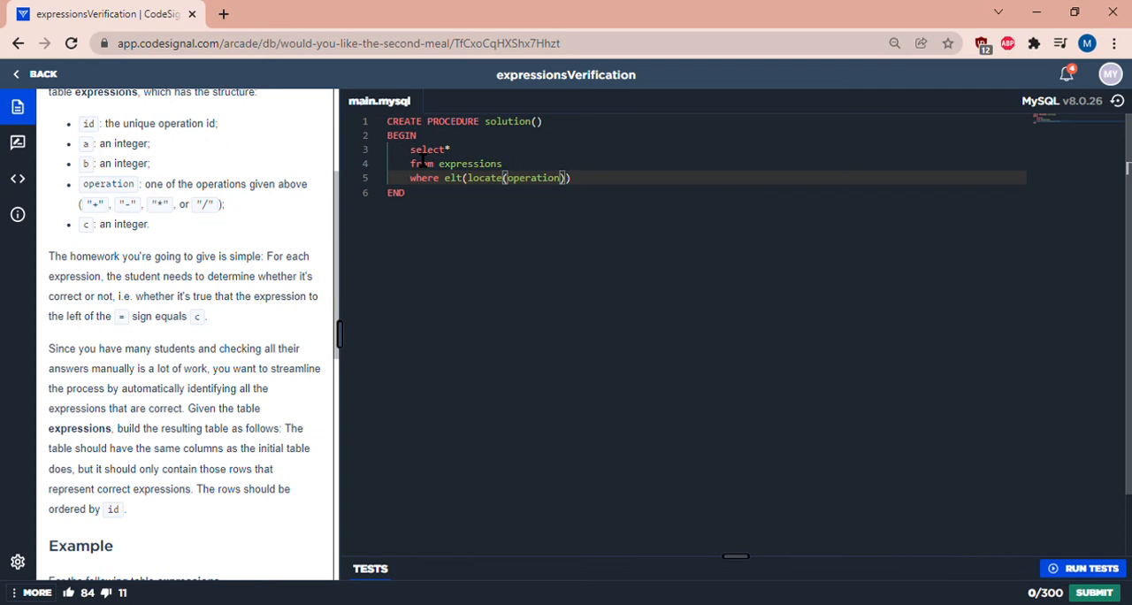
type(", \"")
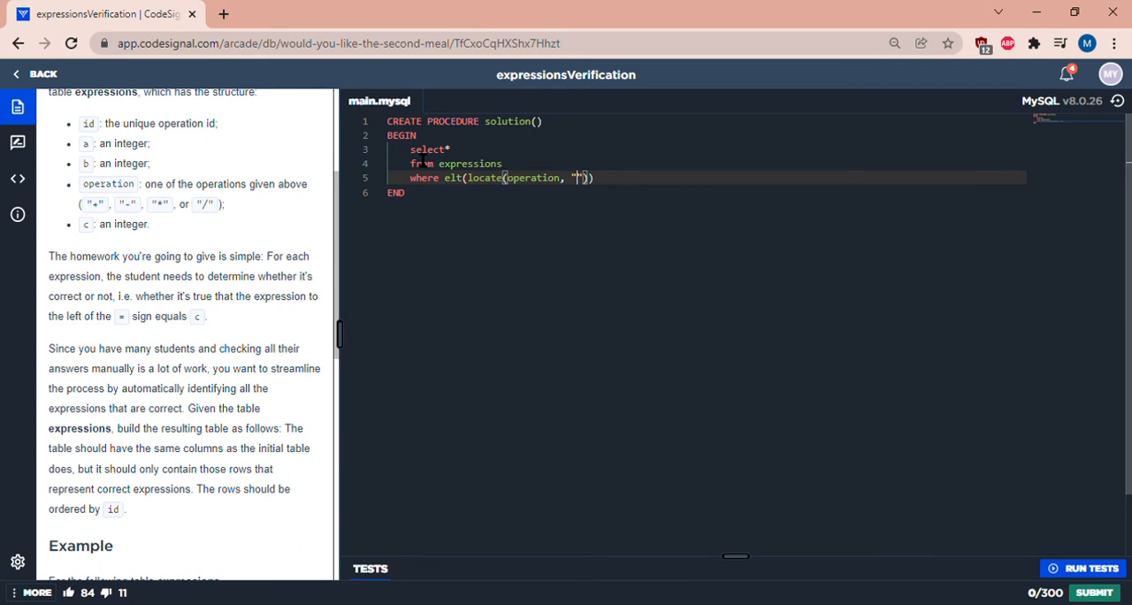
type("+-")
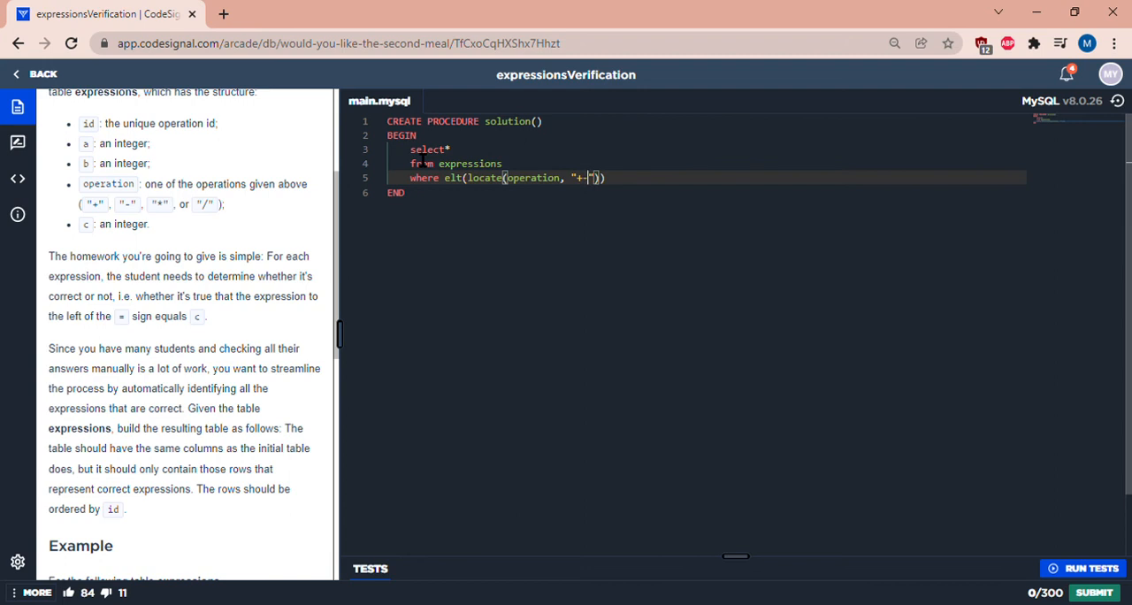
type("*")
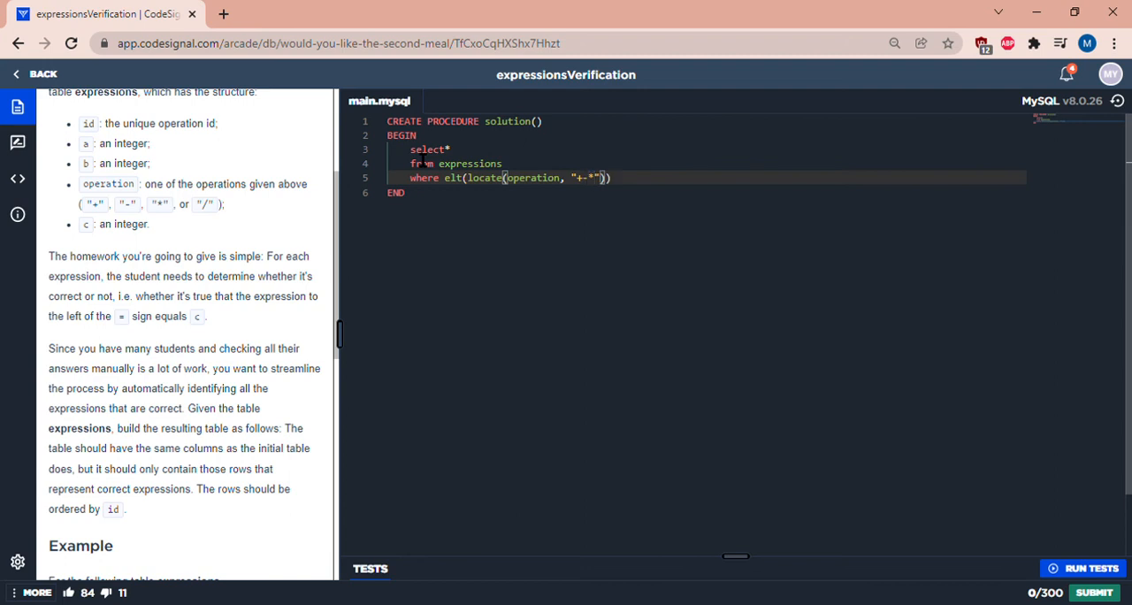
type("/")
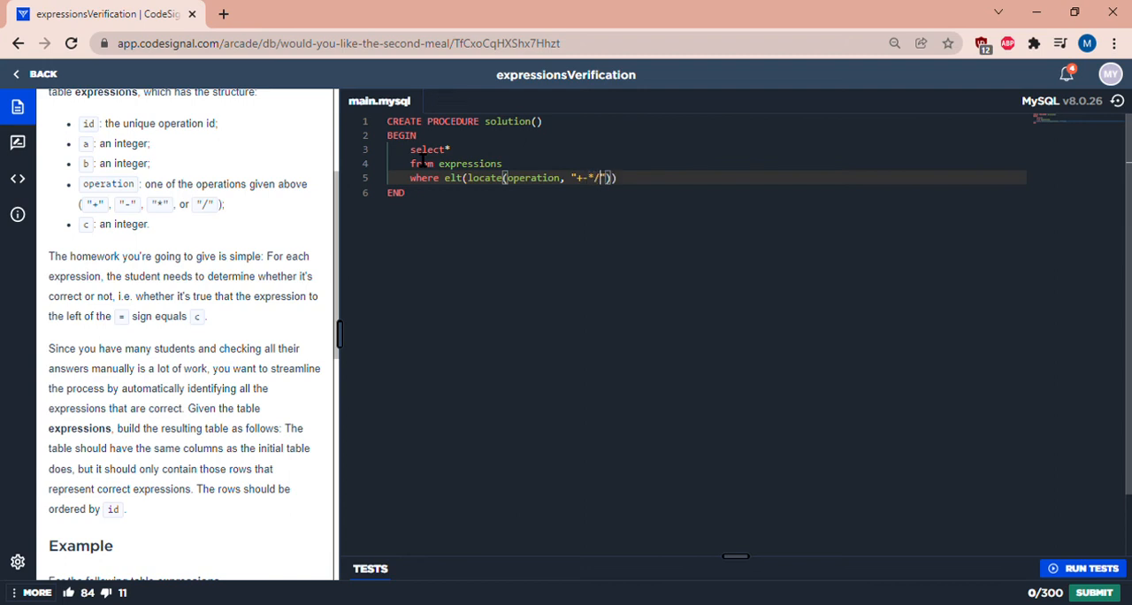
type("\"")
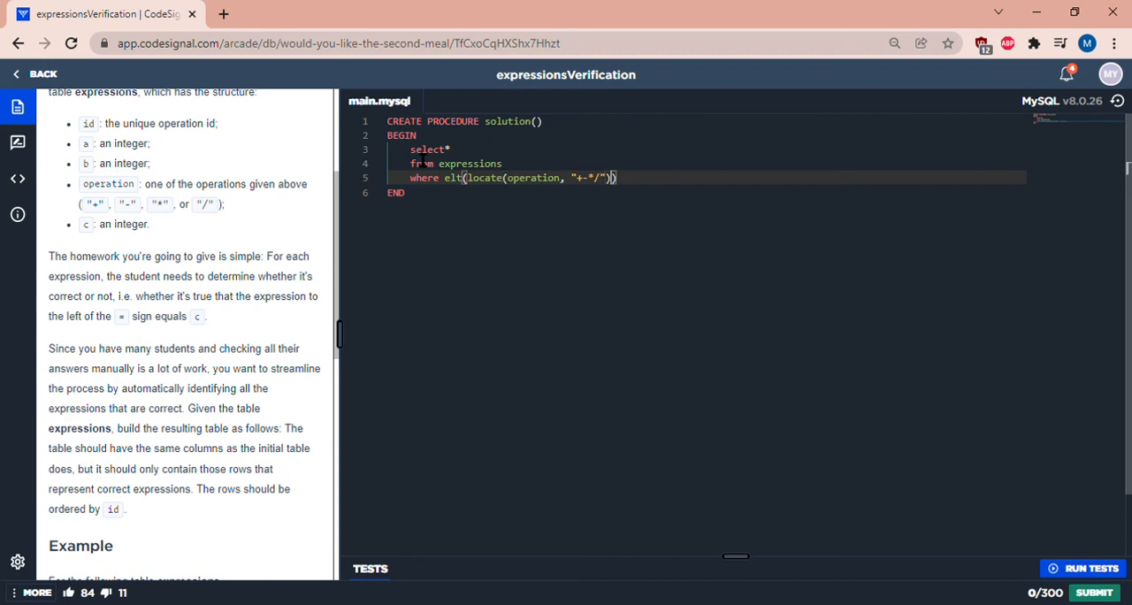
type("),")
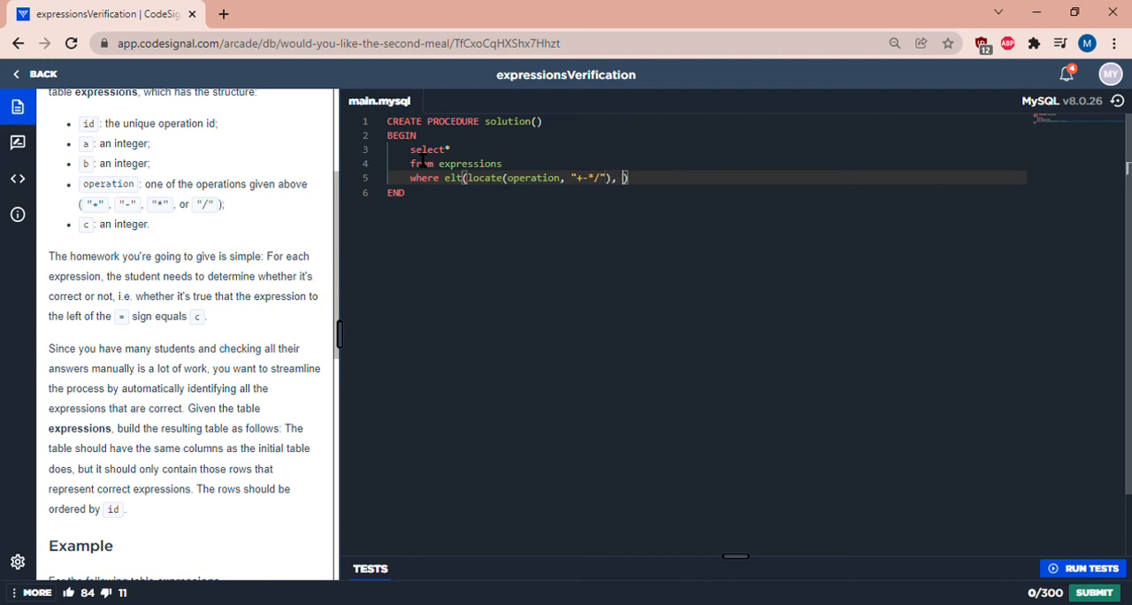
- Add the terms a+b, a_b, a*b, a/b and compare the result to c
type("a+")
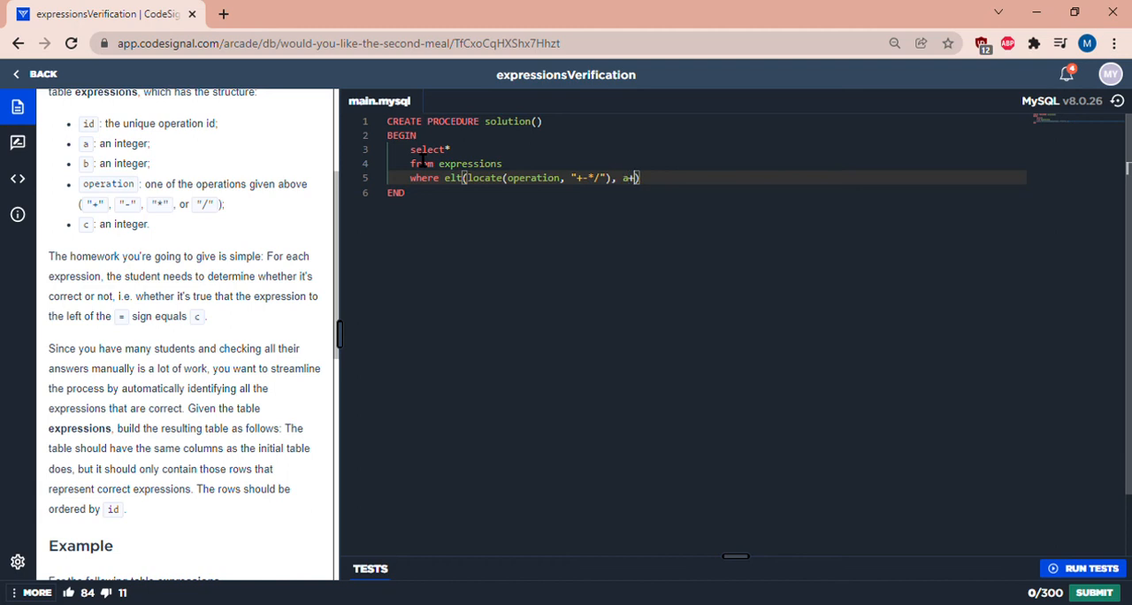
type("b, a")
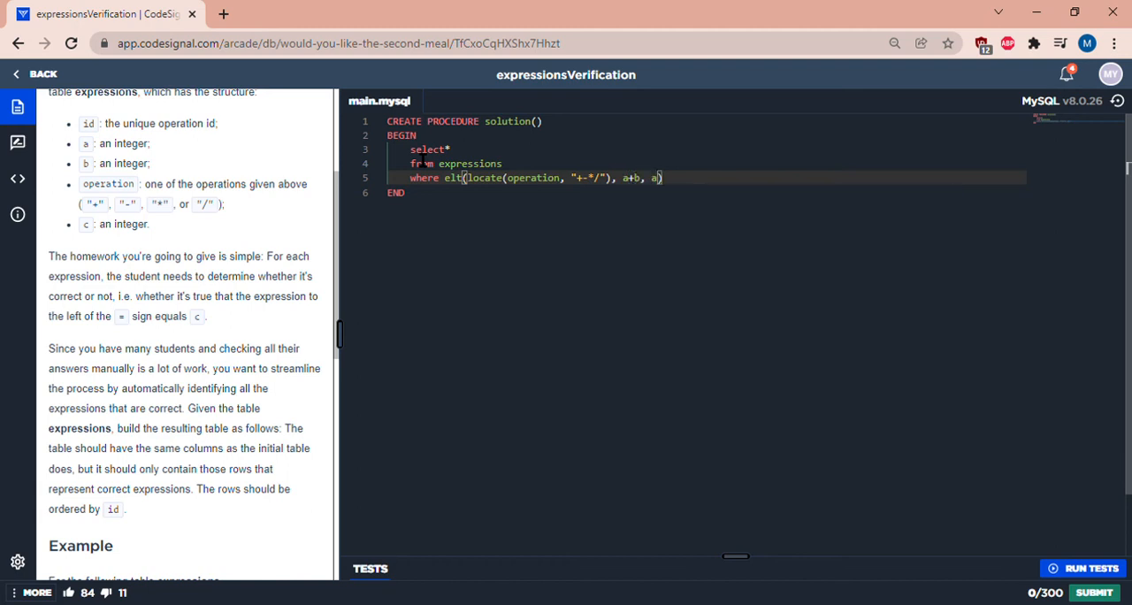
type("_b")
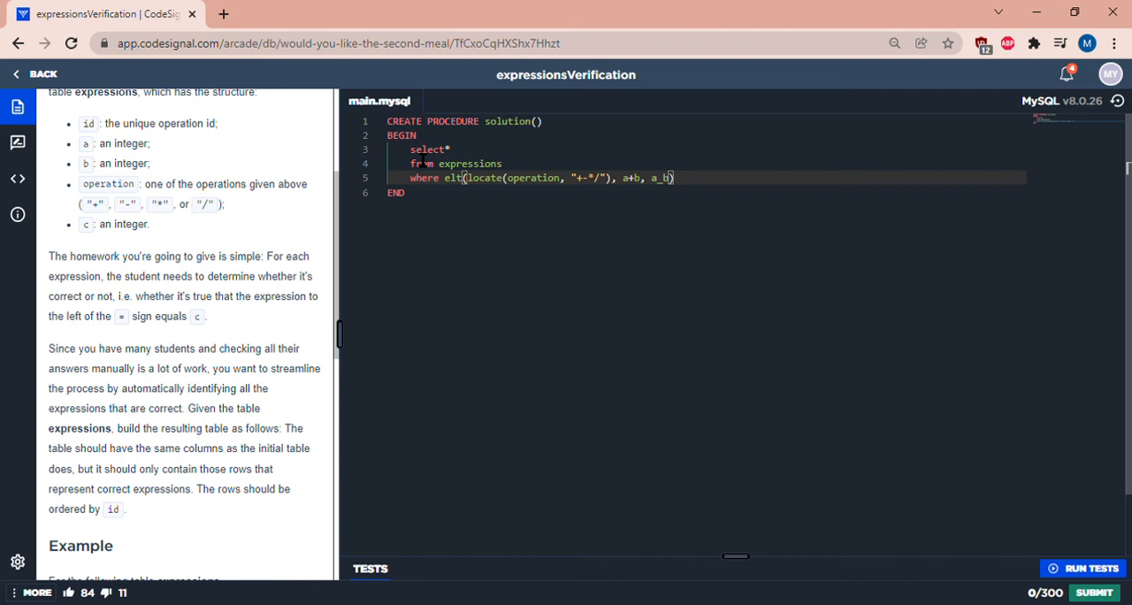
type(",")
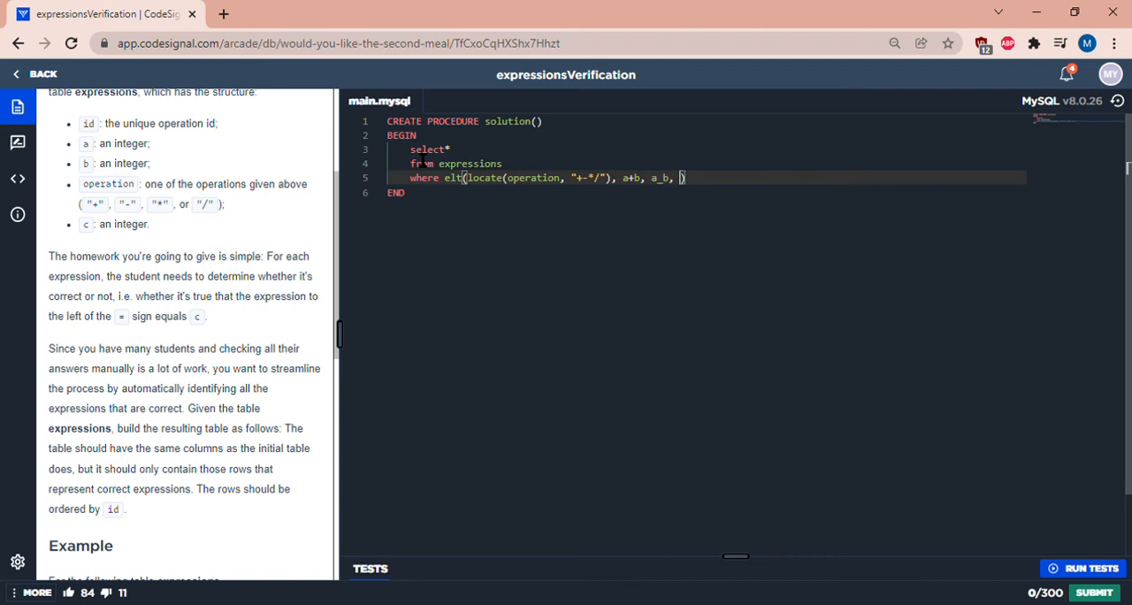
type("*")
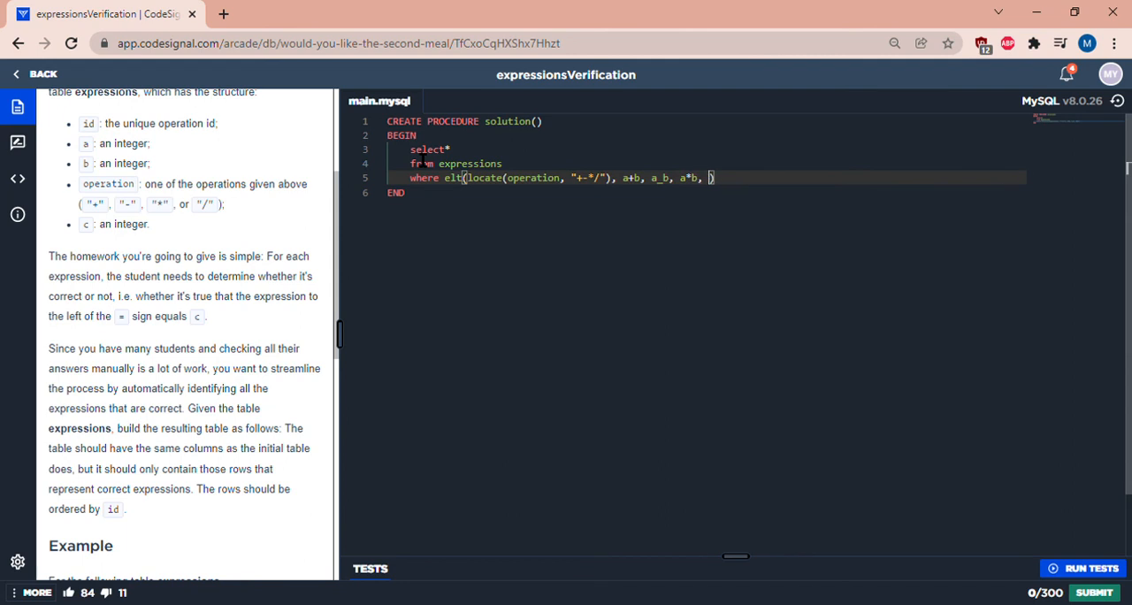
type("/b")
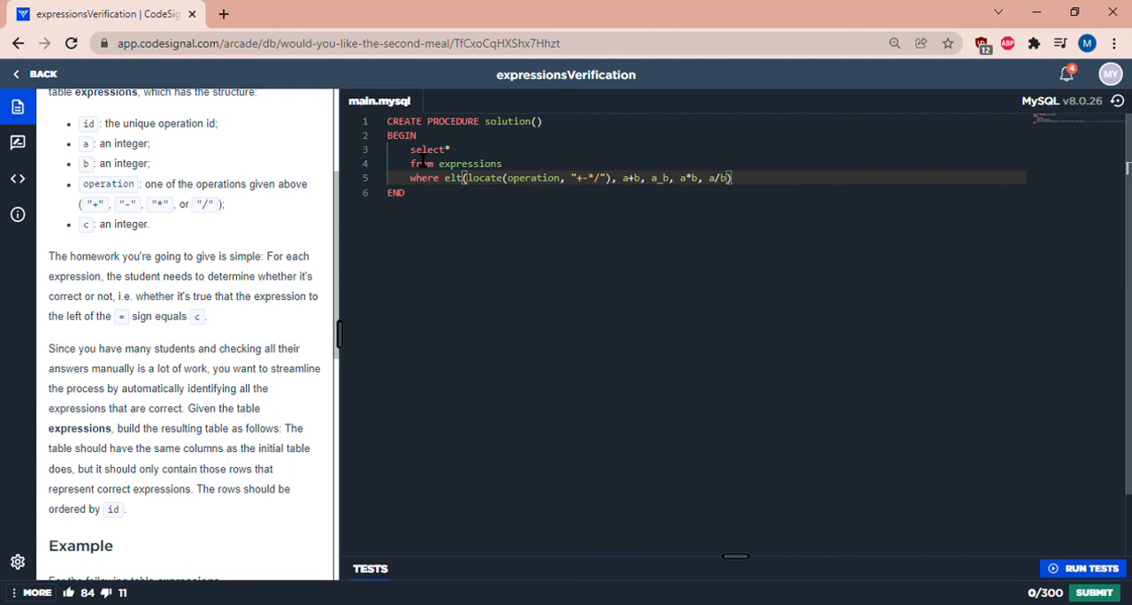
type("=")
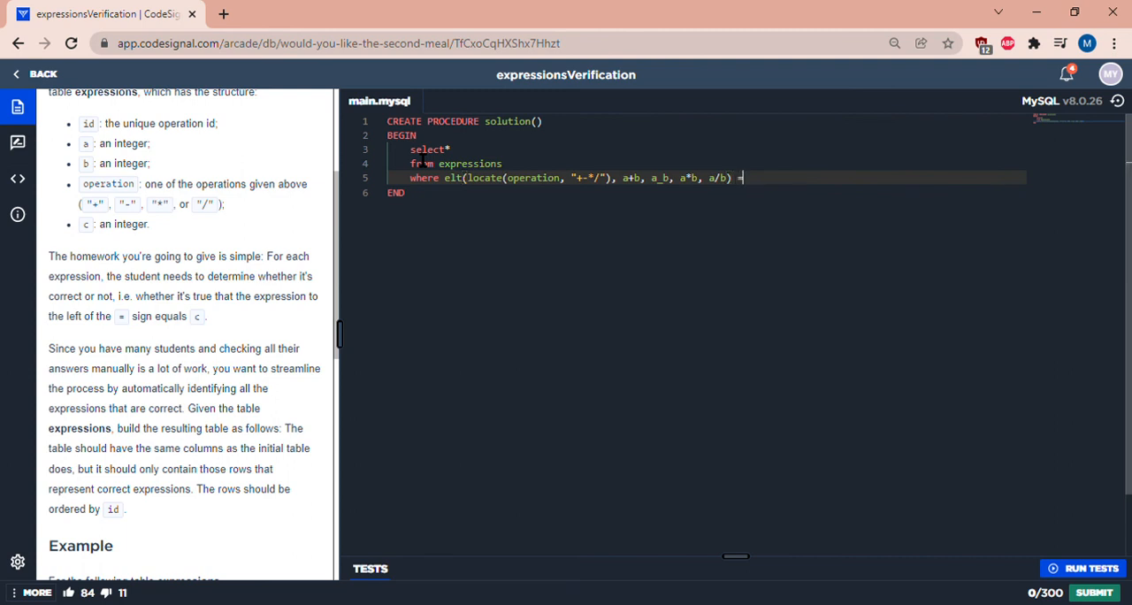
type("c;")
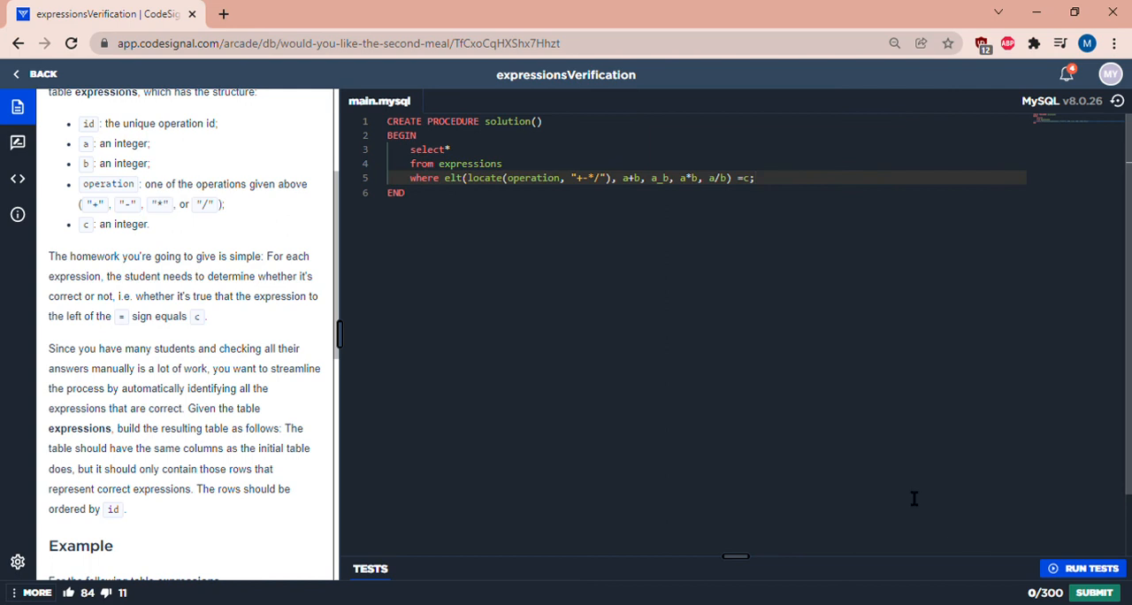
- Run the sample tests and review the unknown column 'a_b' error in Results
left_click(1084, 568)
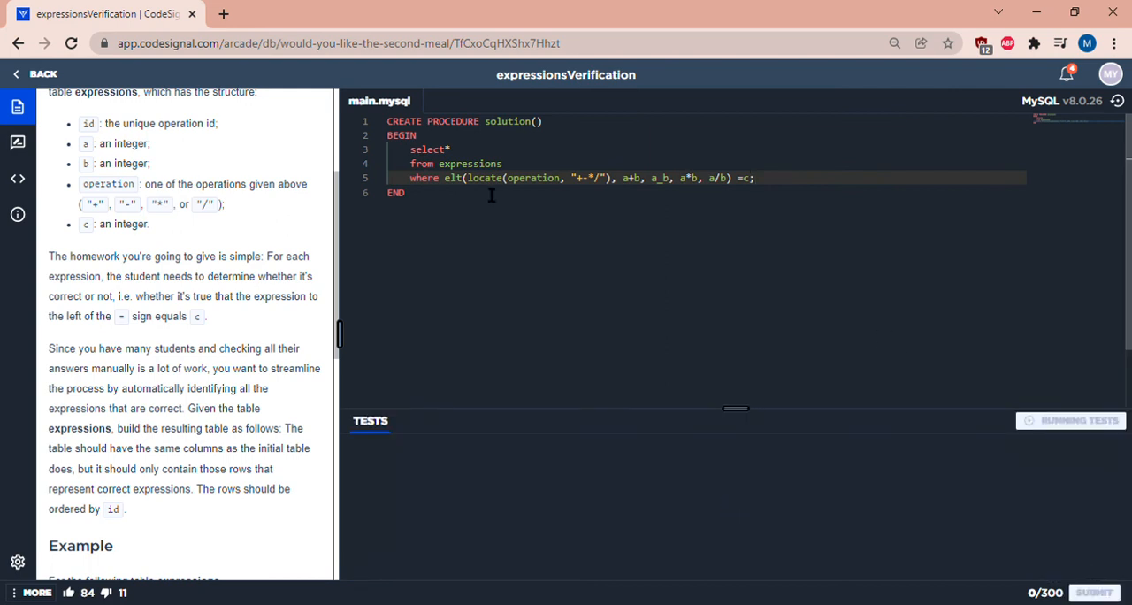
left_click(1071, 420)
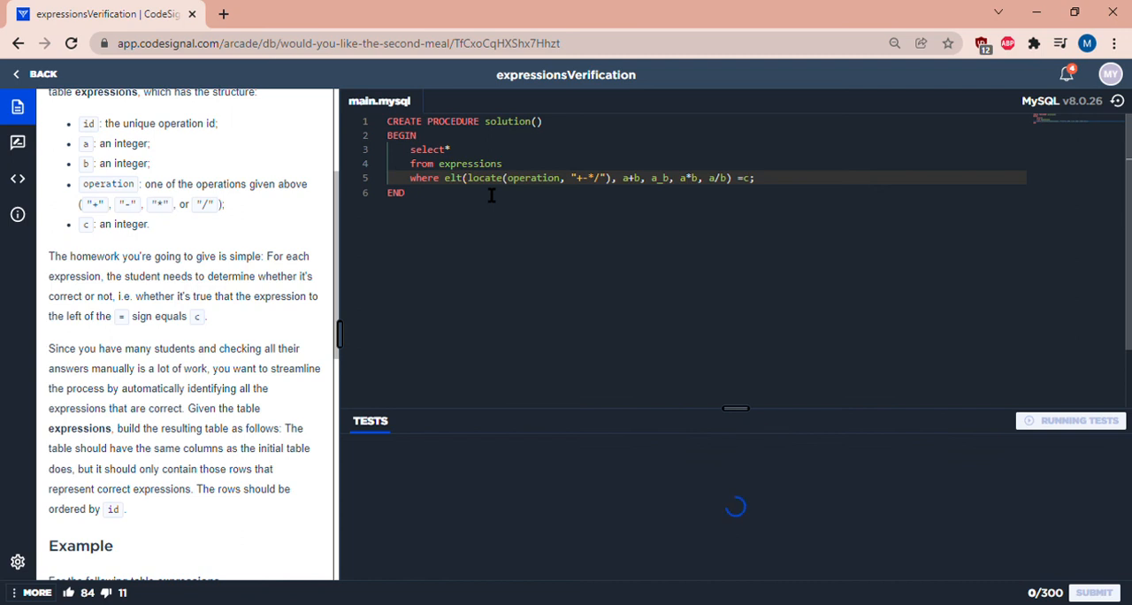
scroll("down", 3)
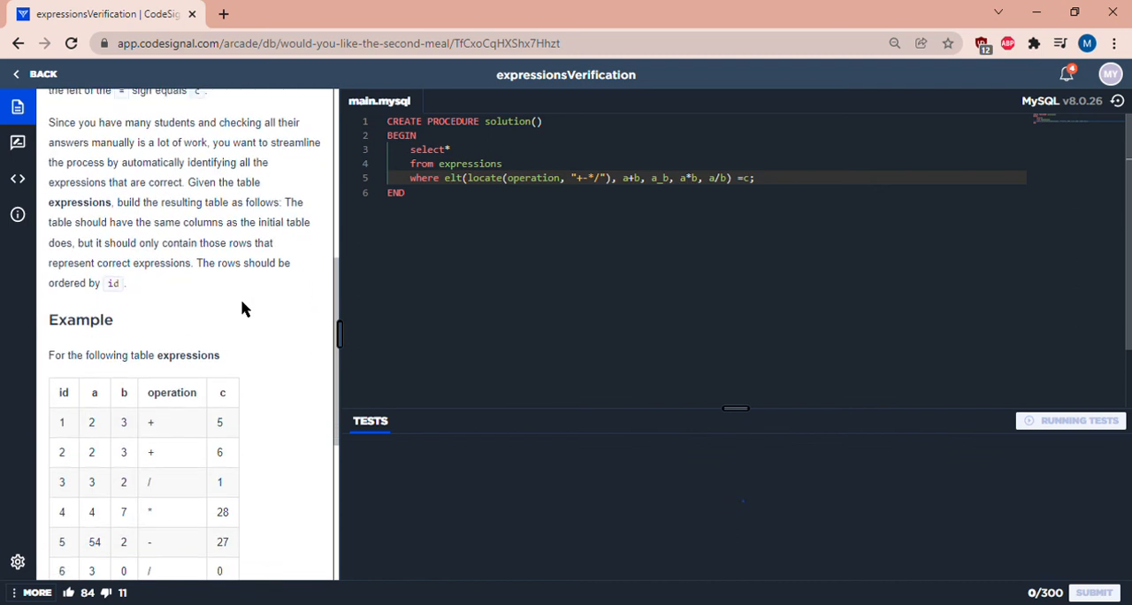
left_click(1079, 420)
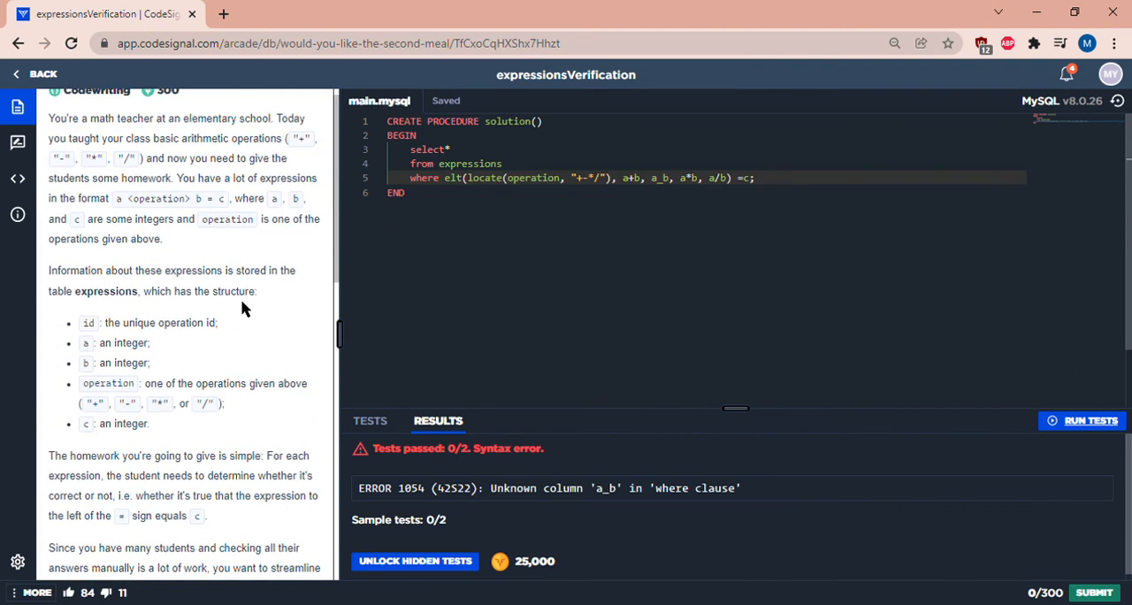
scroll("down", 3)
type("-")
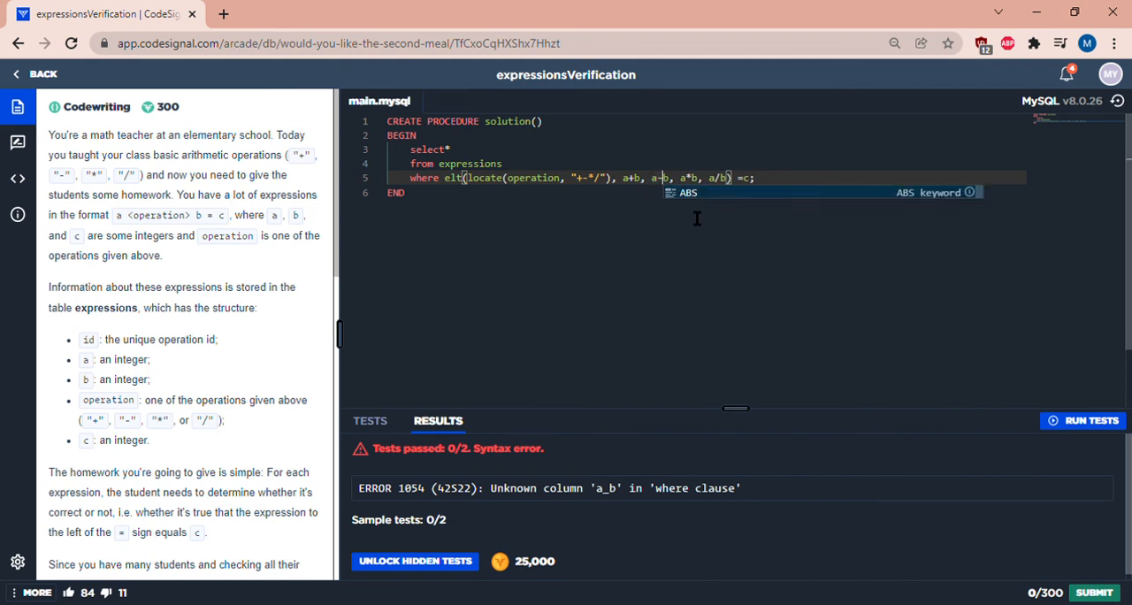
- Rerun tests with a-b passing 2/2, then submit for a 300/300 score
left_click(1091, 420)
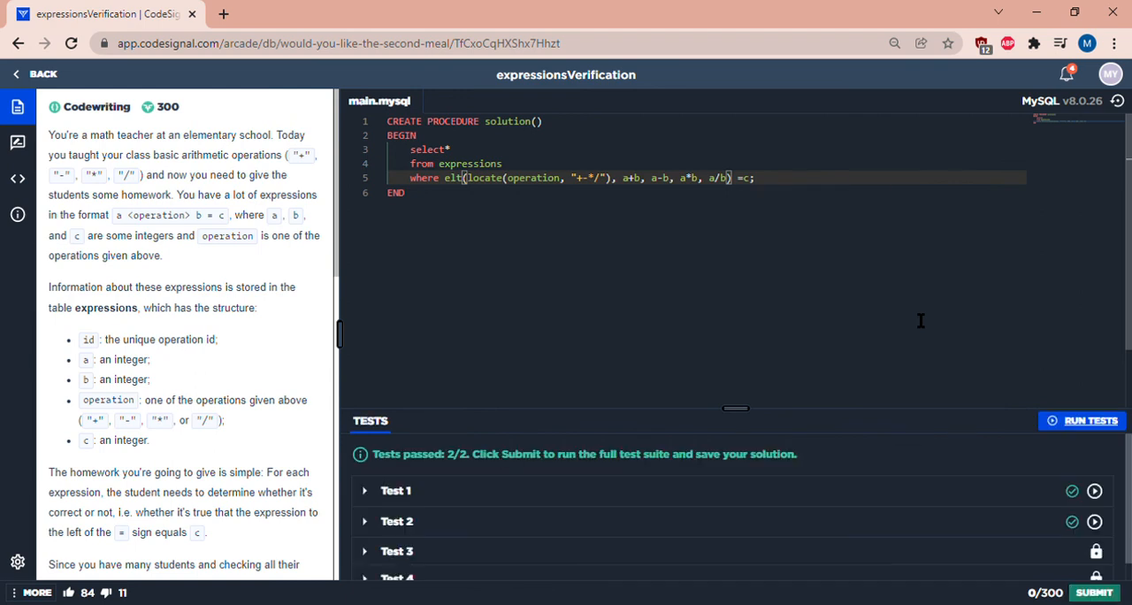
left_click(1094, 591)
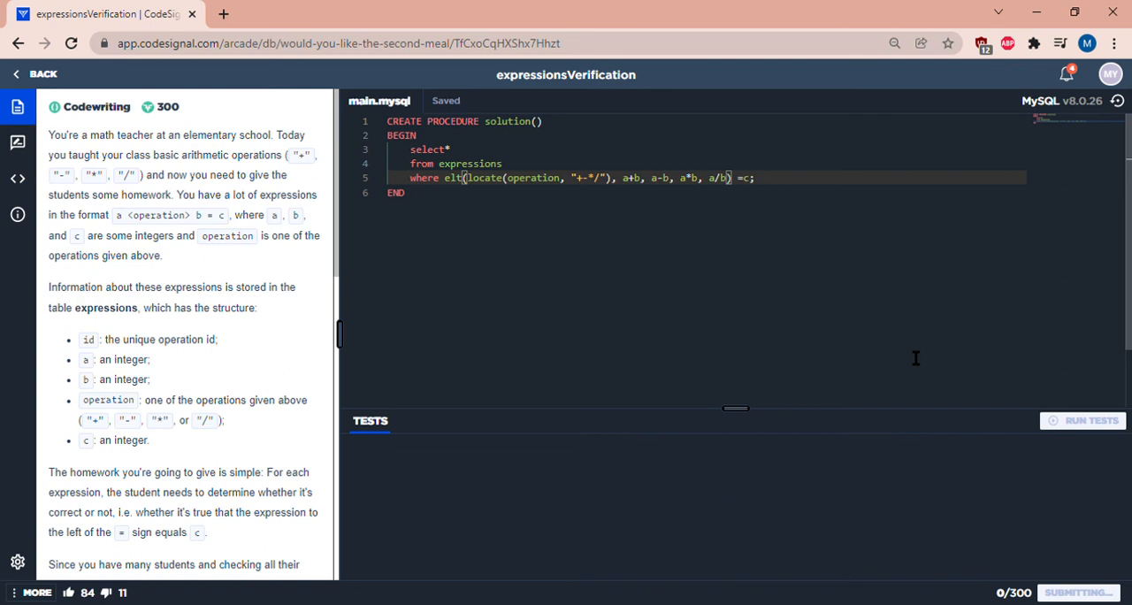
left_click(1091, 420)
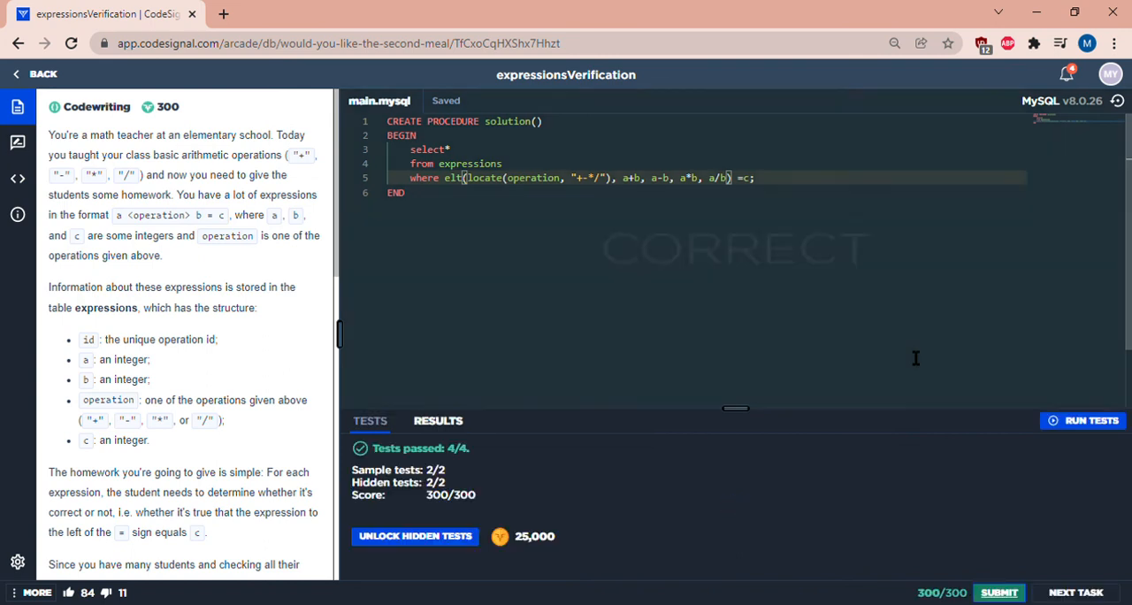